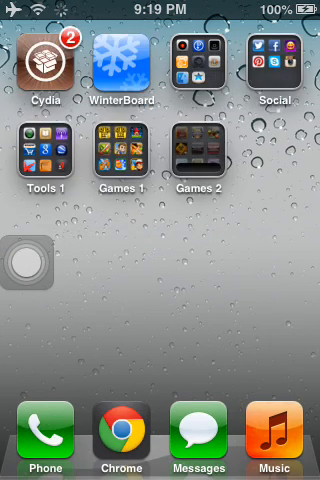
- Swipe the home screen to the page with the Apps folder, Notes, Newsstand and Settings
scroll(left, 3)
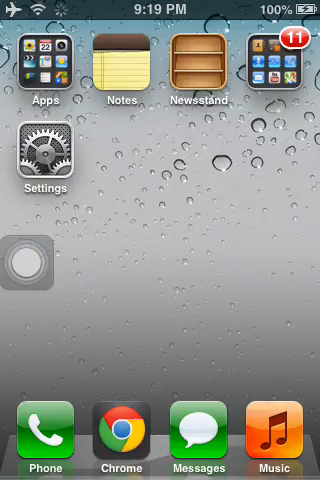
scroll(left, 3)
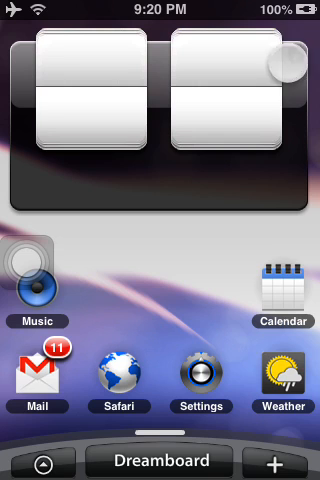
- Set the weather widget location to 'new york' so the flip clock shows time and date
click(288, 392)
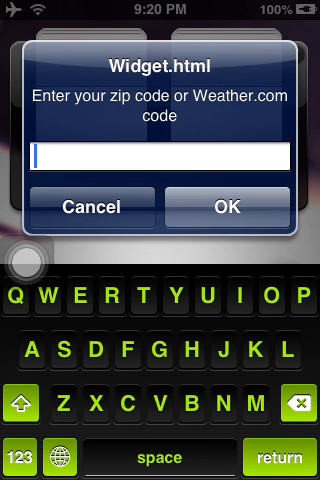
text(n)
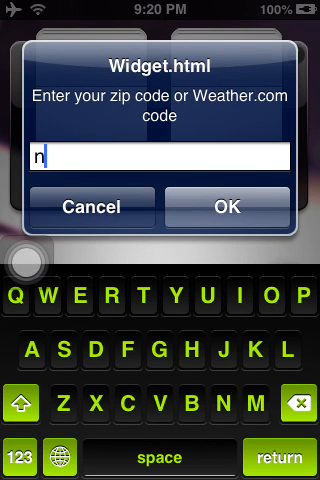
text(ew y)
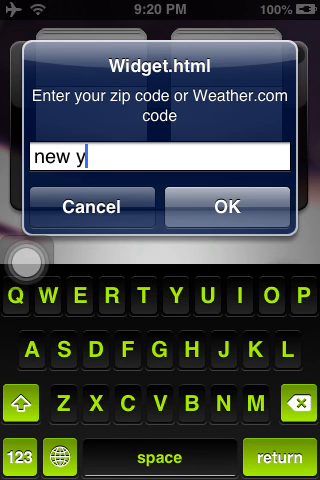
text(ork)
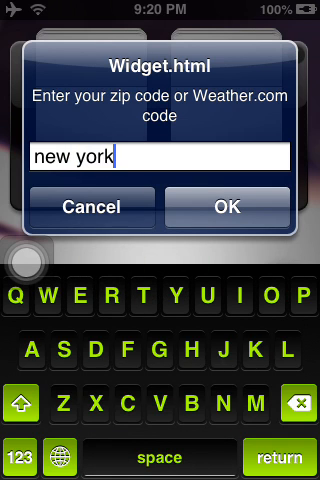
click(236, 206)
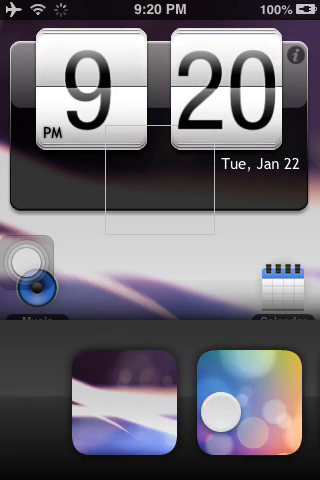
- Browse the Dreamboard dock menu's Display Settings and bring up the installed themes list
scroll(left, 3)
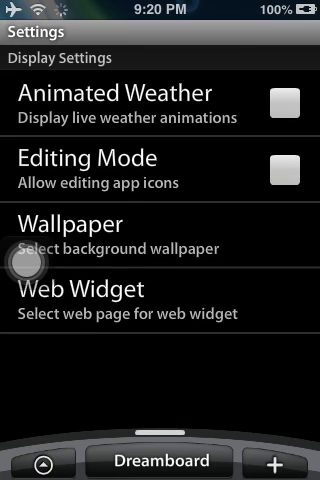
click(282, 104)
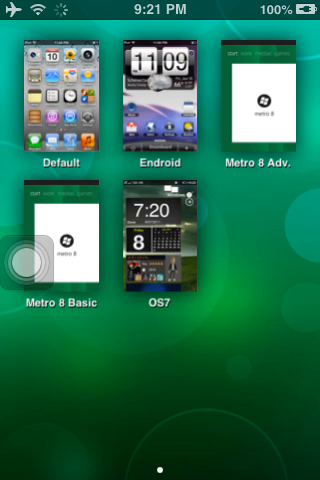
- Apply Metro 8 Basic, browse its start, medias and games sections, then choose OS7
click(66, 244)
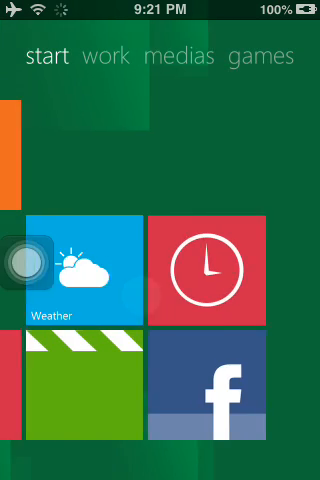
click(104, 54)
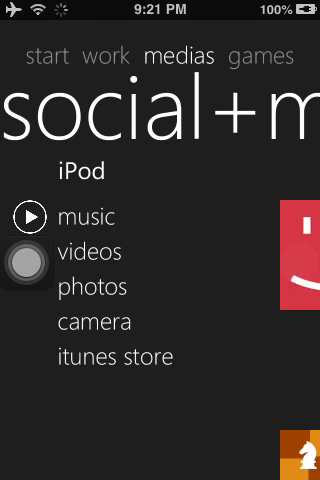
click(256, 56)
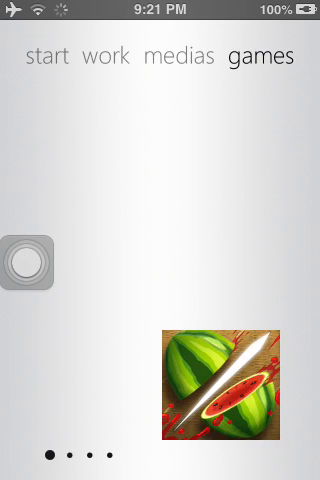
scroll(left, 3)
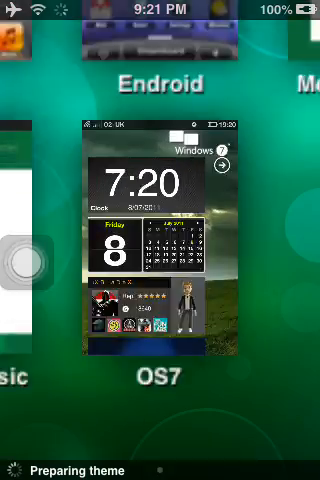
- Load the OS7 theme, scroll its home tiles and alphabetical app list, then exit to SpringBoard
click(160, 240)
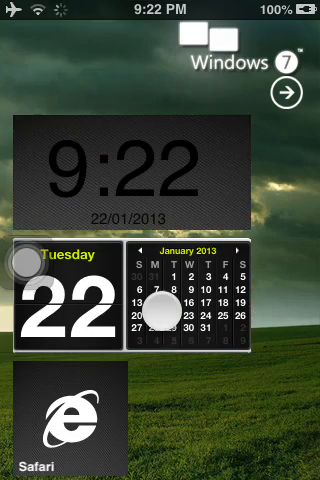
scroll(down, 3)
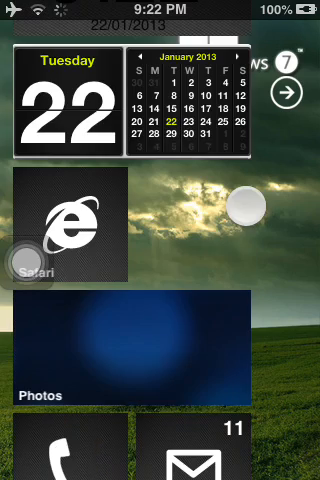
scroll(down, 3)
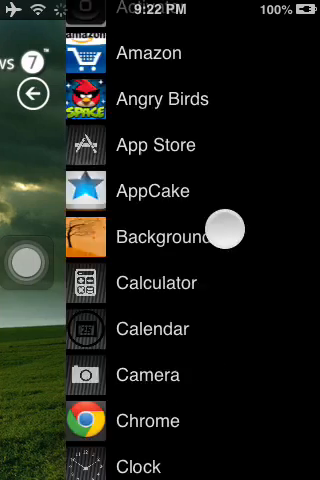
scroll(down, 3)
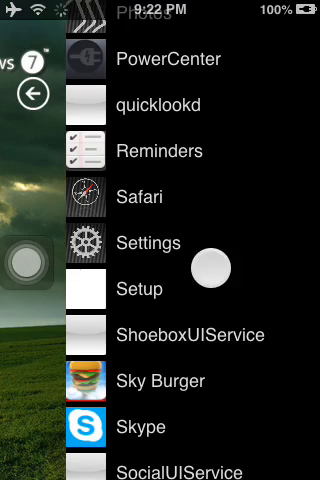
scroll(down, 3)
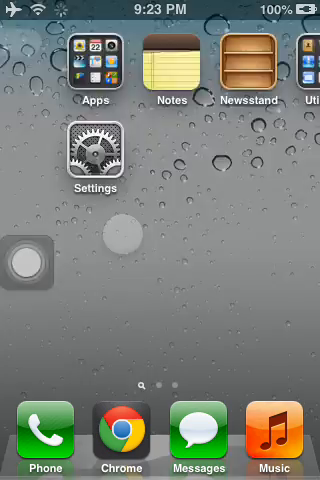
- Reach Auxo in Settings' tweak section and invoke the Auxo switcher's quick toggles
scroll(right, 3)
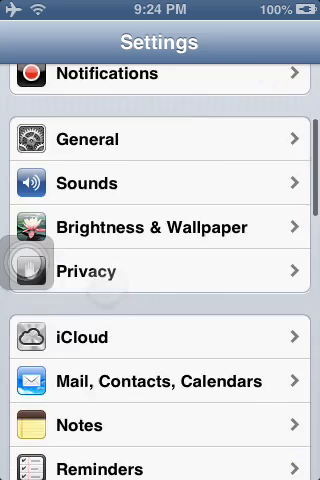
scroll(down, 3)
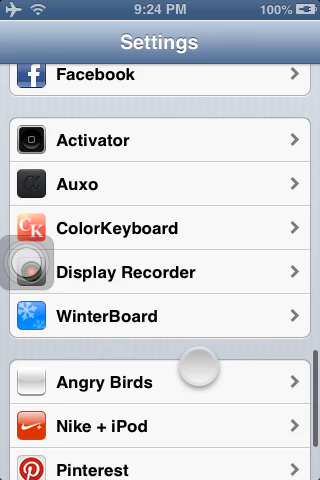
click(160, 184)
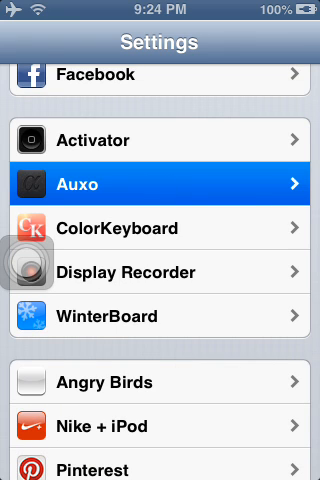
click(160, 182)
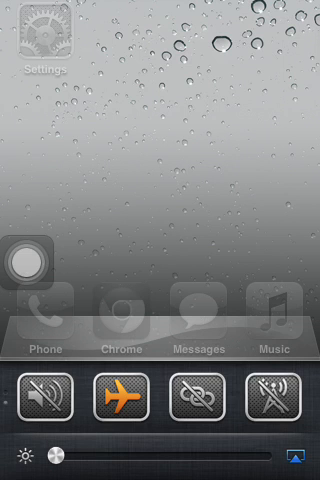
- Dismiss the Auxo switcher and swipe the home screen over to Spotlight search
click(296, 452)
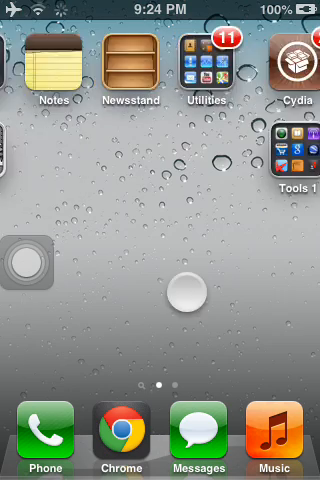
scroll(right, 3)
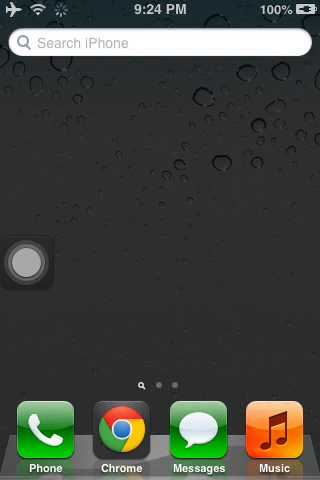